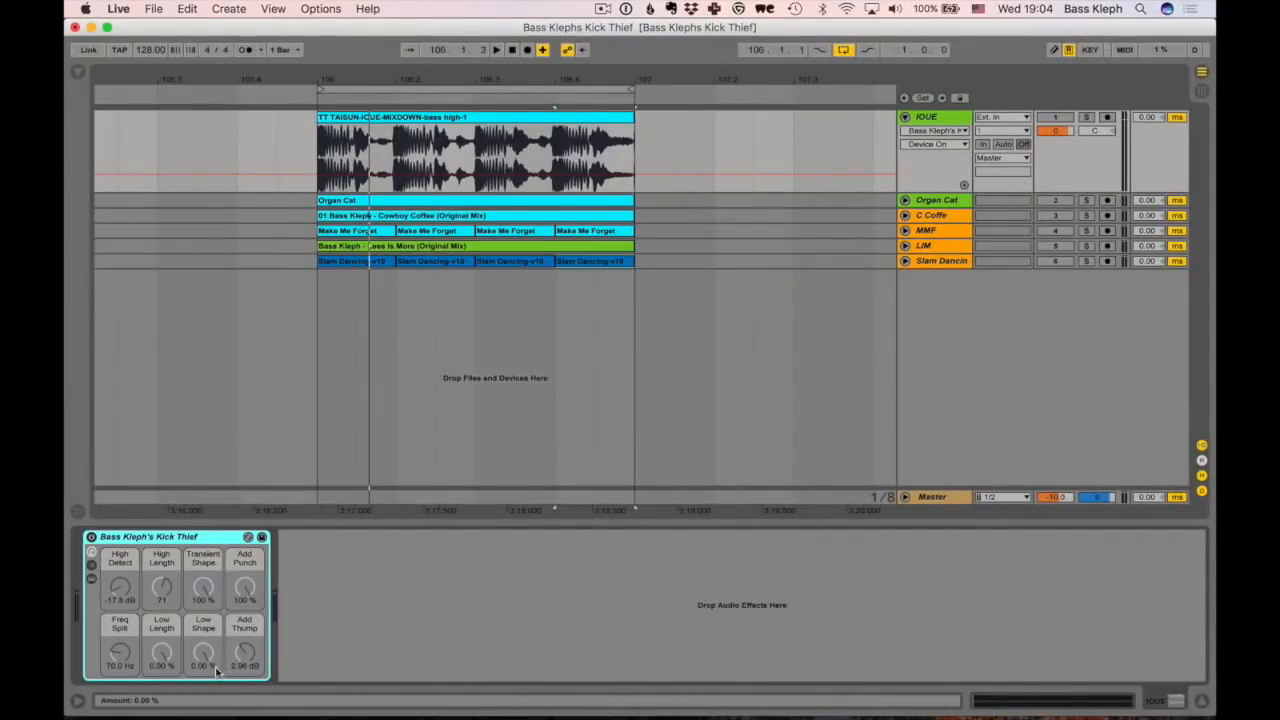
pyautogui.moveTo(356, 586)
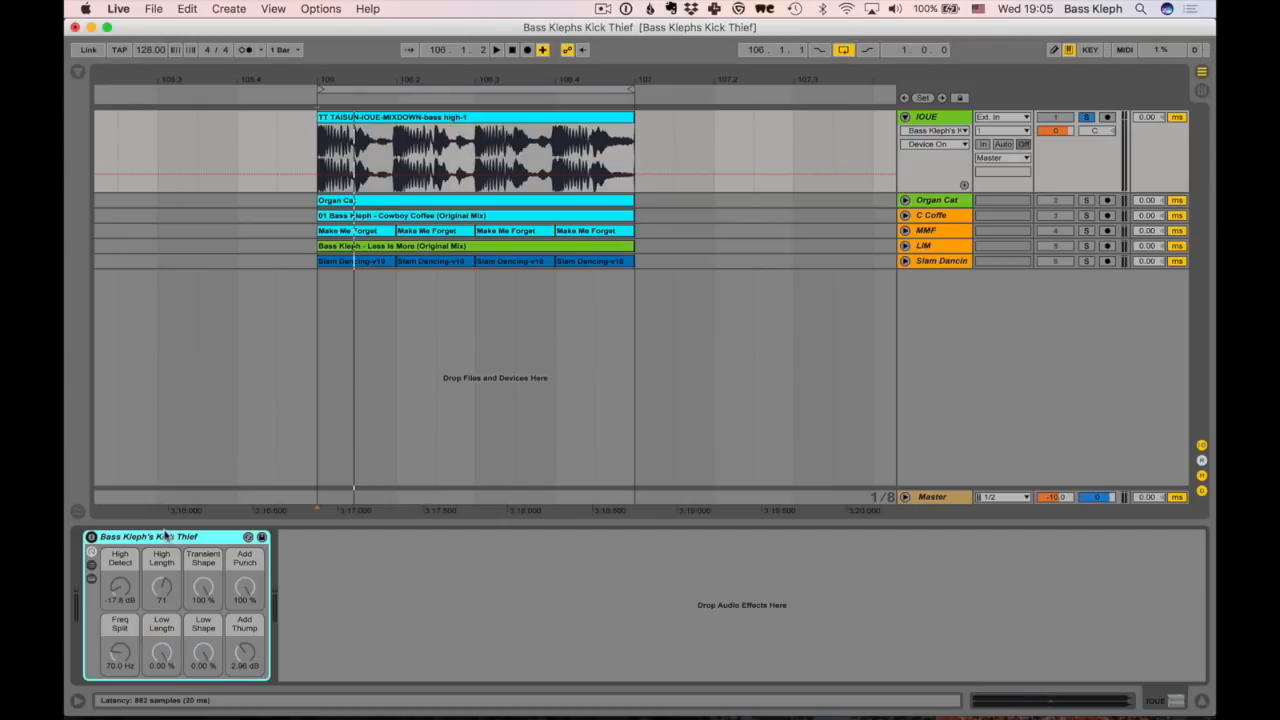
pyautogui.moveTo(204, 592)
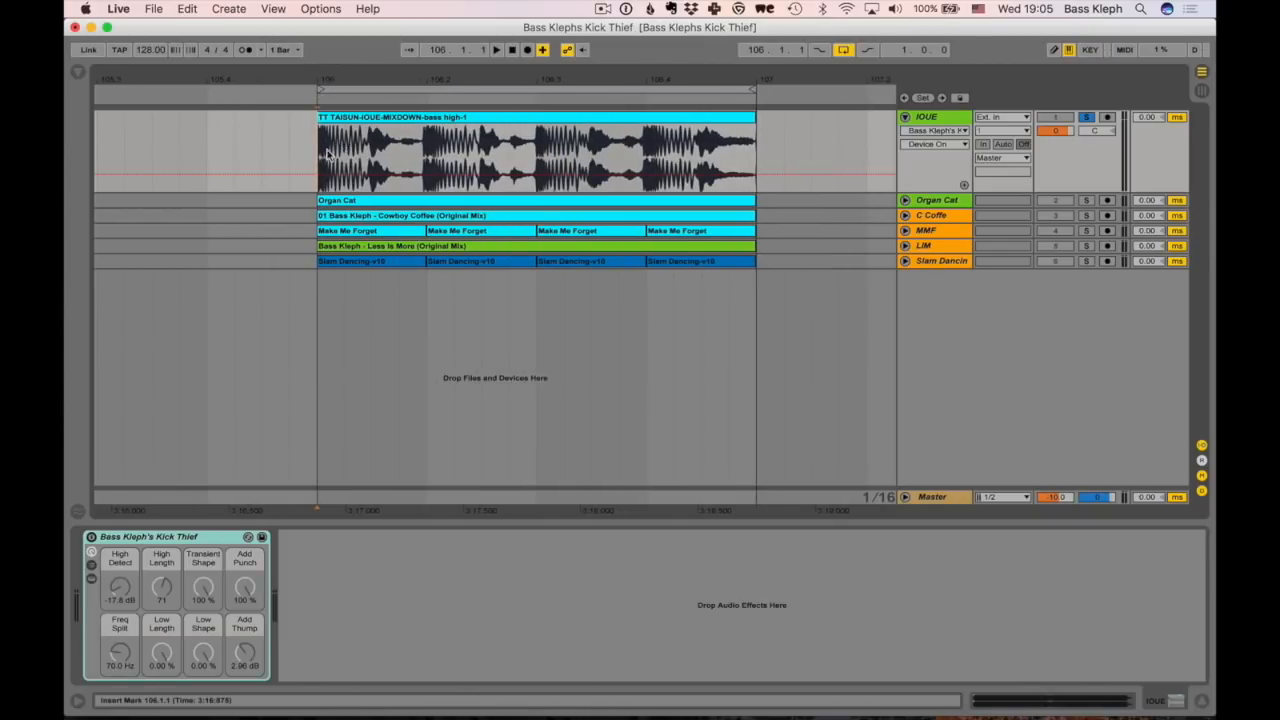
pyautogui.moveTo(492, 158)
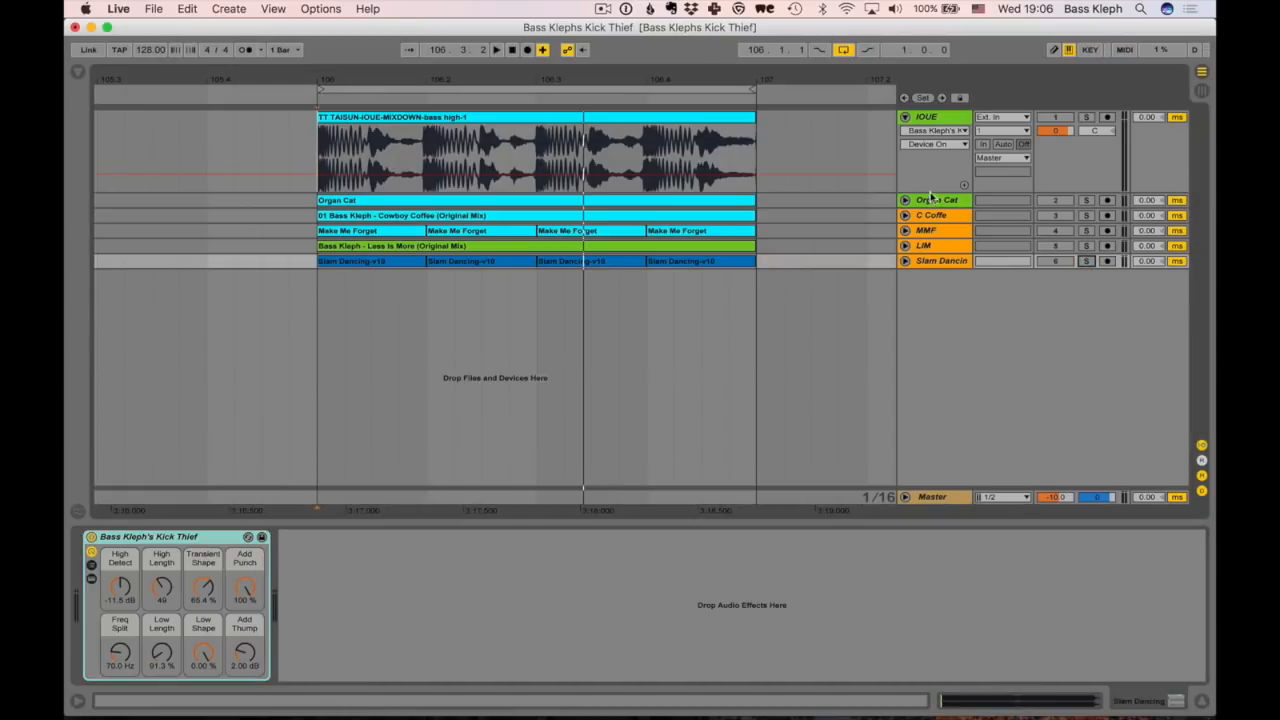
# Undo the macro edits so all eight Kick Thief knobs show their default values
pyautogui.click(934, 116)
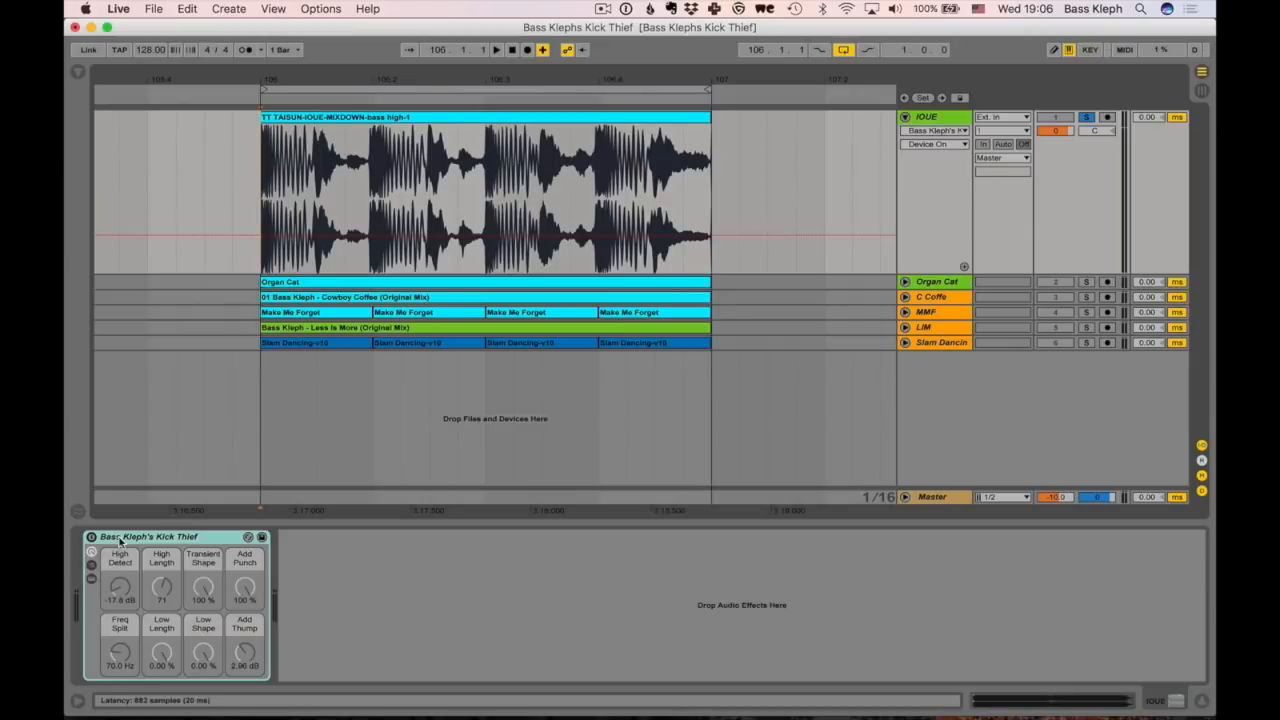
# Raise the High Detect threshold and adjust High Length while auditioning the loop until kick hits are caught
pyautogui.moveTo(160, 588); pyautogui.dragTo(160, 570)
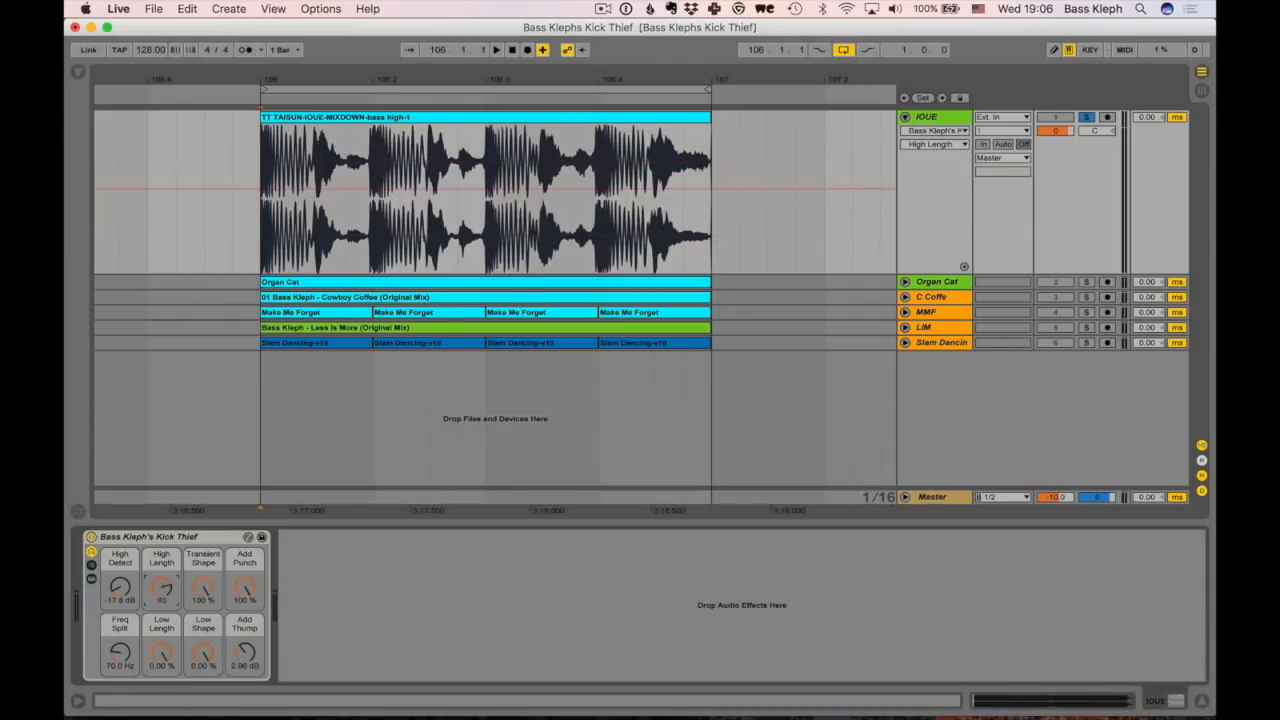
pyautogui.moveTo(120, 590); pyautogui.dragTo(120, 570)
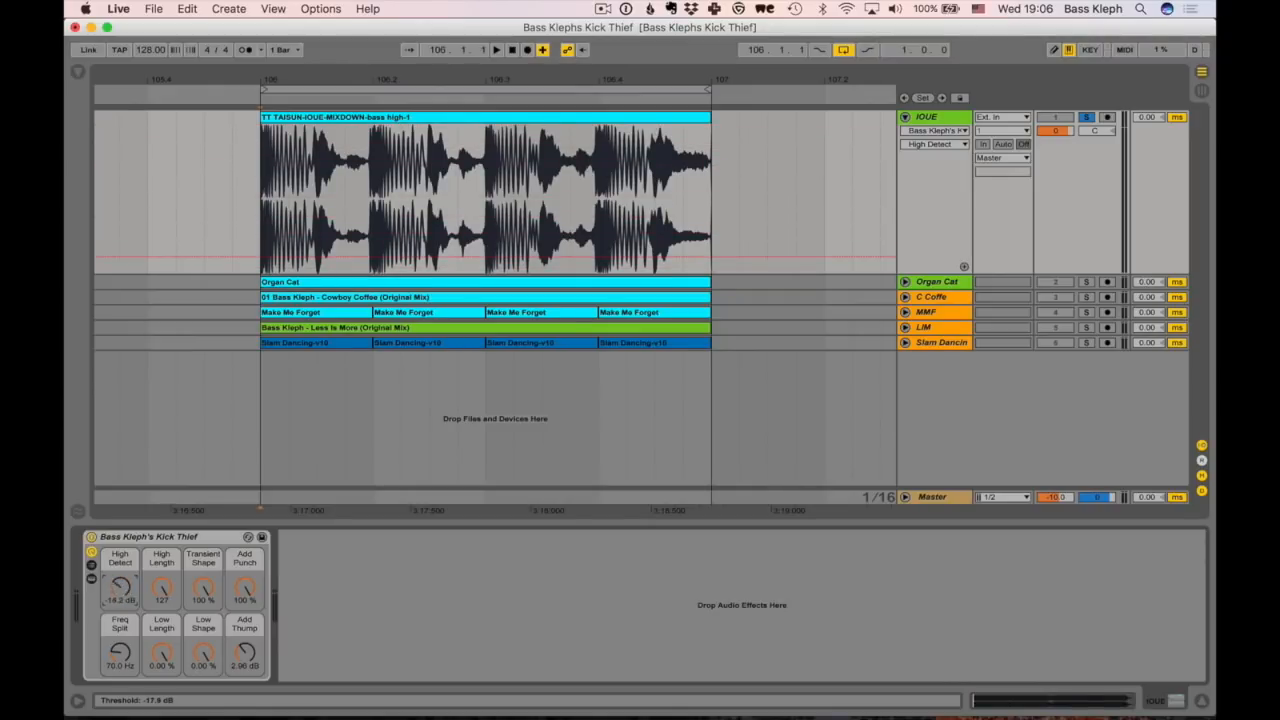
pyautogui.moveTo(120, 584); pyautogui.dragTo(120, 560)
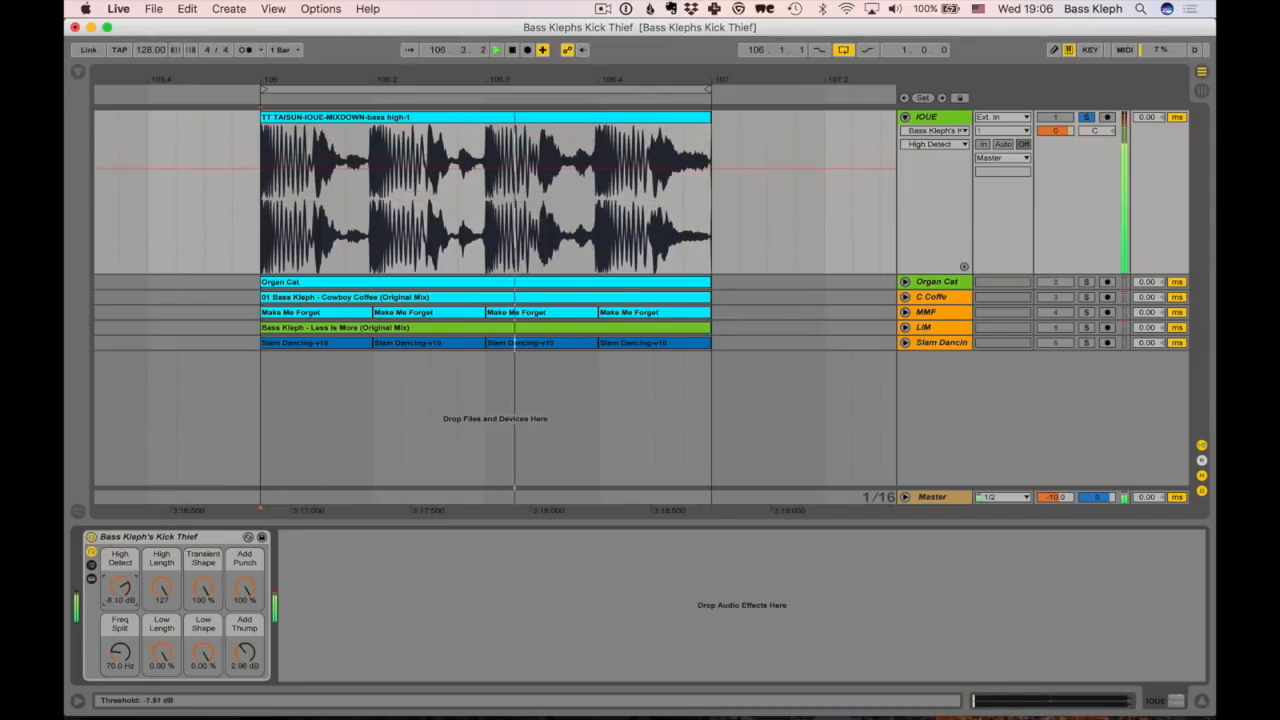
pyautogui.moveTo(120, 590); pyautogui.dragTo(120, 570)
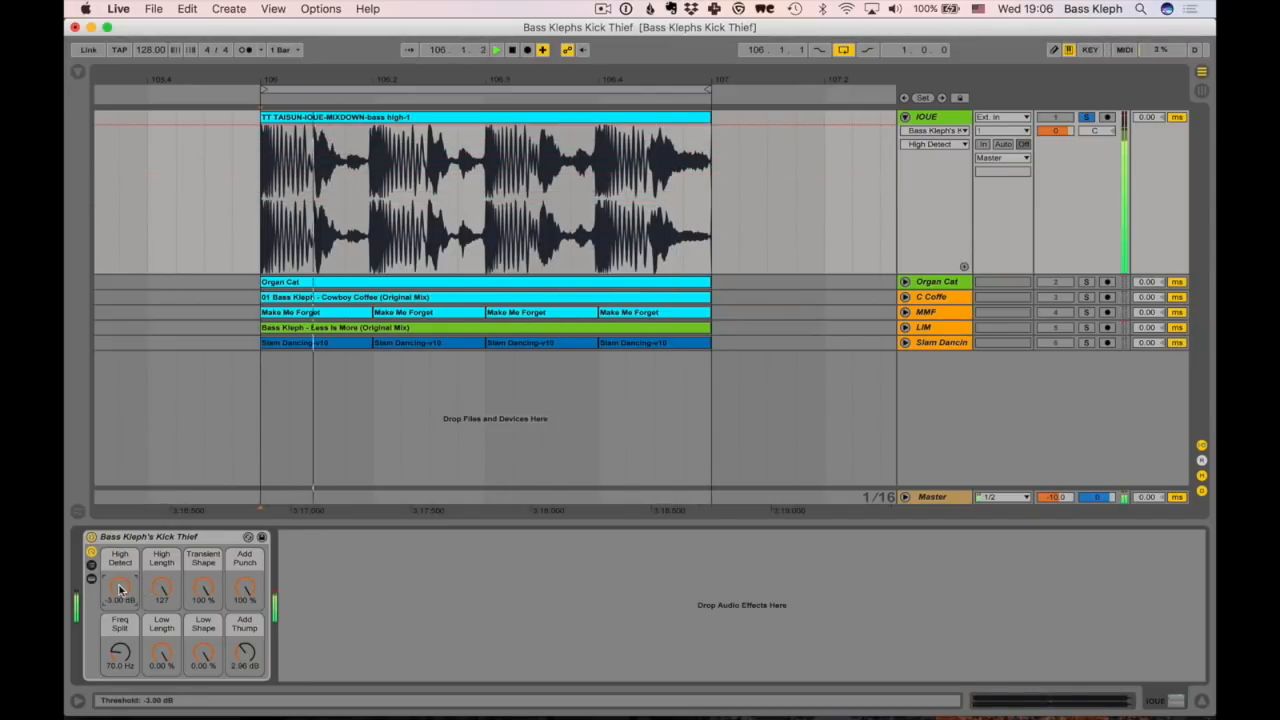
pyautogui.moveTo(120, 588); pyautogui.dragTo(120, 600)
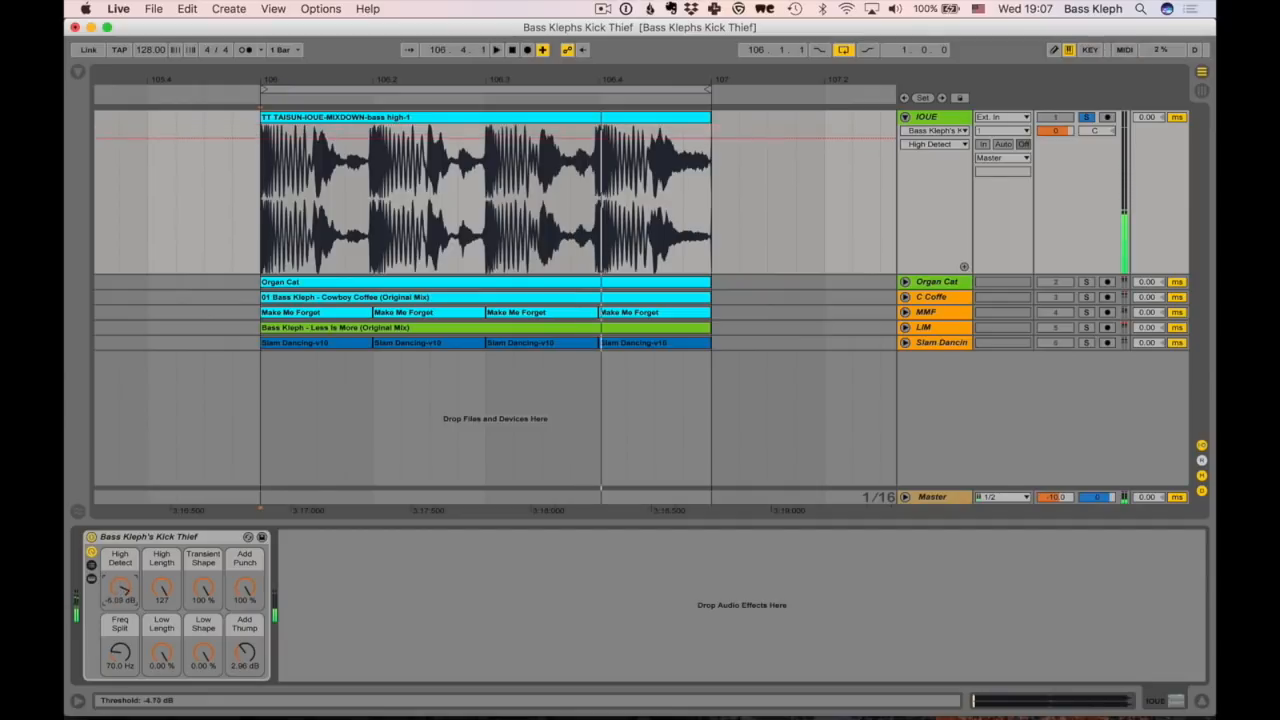
pyautogui.click(488, 52)
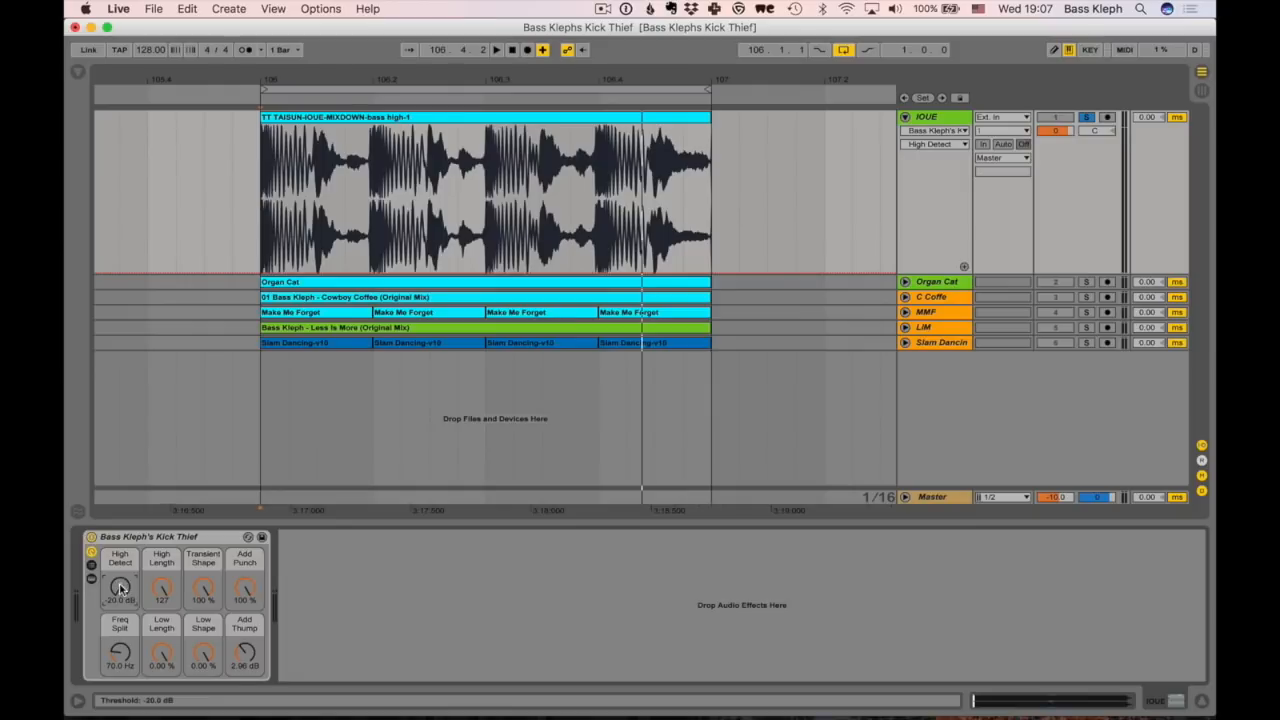
pyautogui.moveTo(120, 588); pyautogui.dragTo(120, 570)
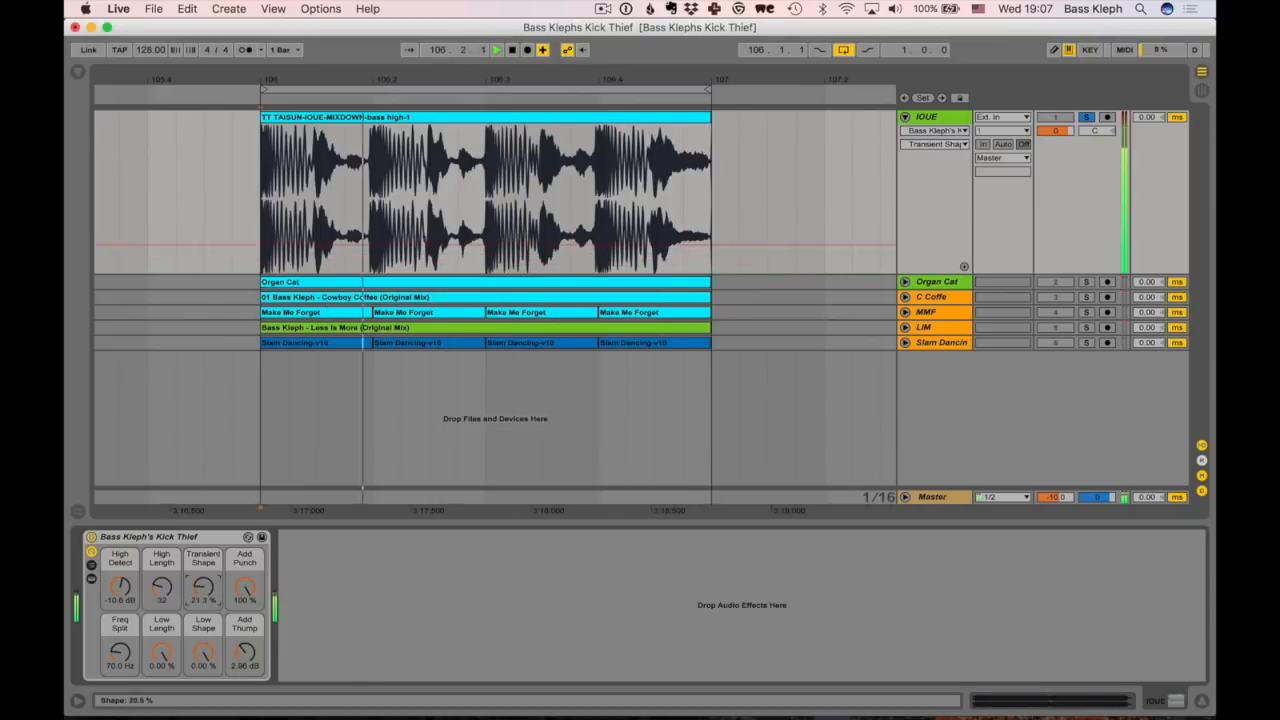
# Adjust the high-band transient shape and bring Add Punch from dry to fully wet
pyautogui.moveTo(204, 588); pyautogui.dragTo(204, 560)
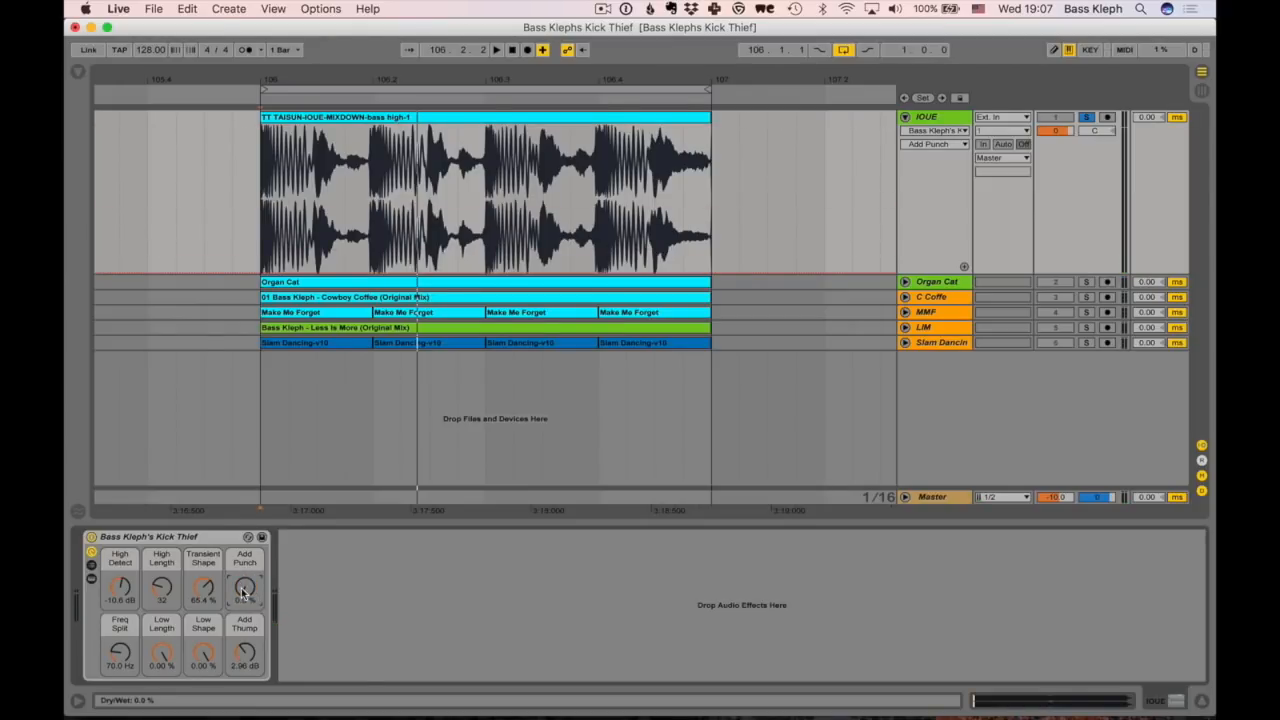
pyautogui.moveTo(244, 588); pyautogui.dragTo(244, 560)
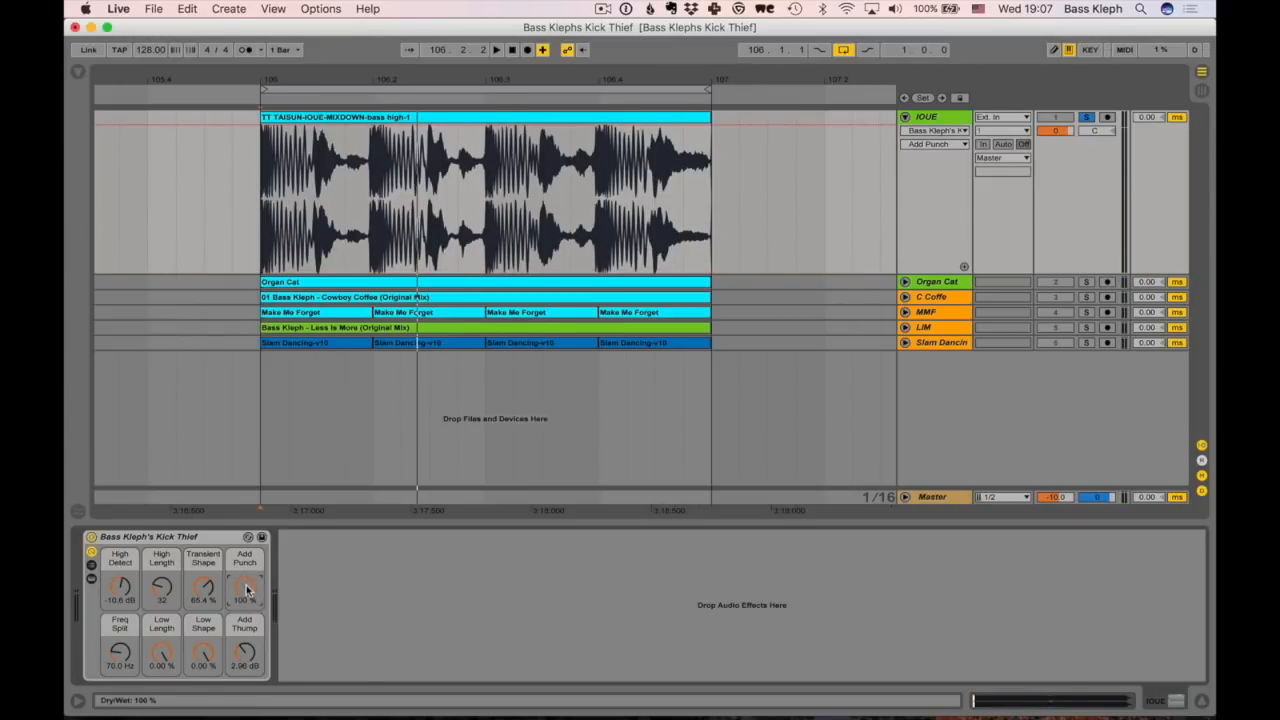
pyautogui.moveTo(244, 584); pyautogui.dragTo(244, 600)
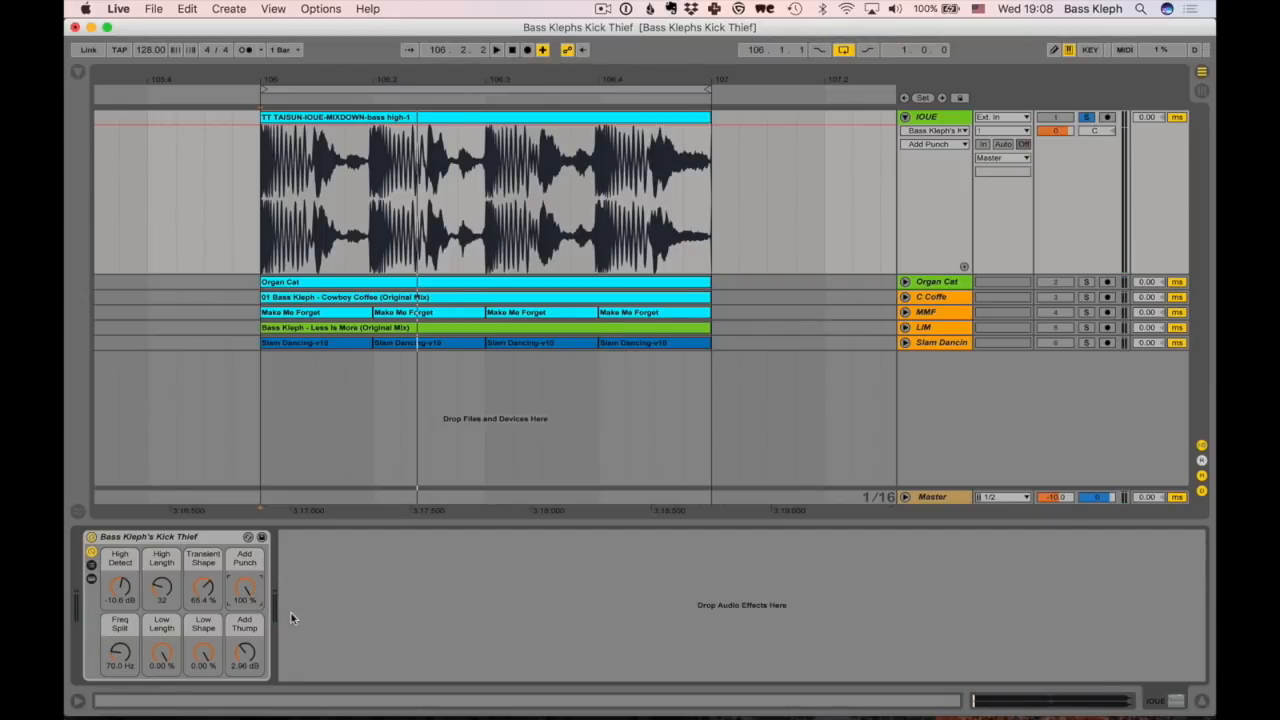
pyautogui.moveTo(264, 620)
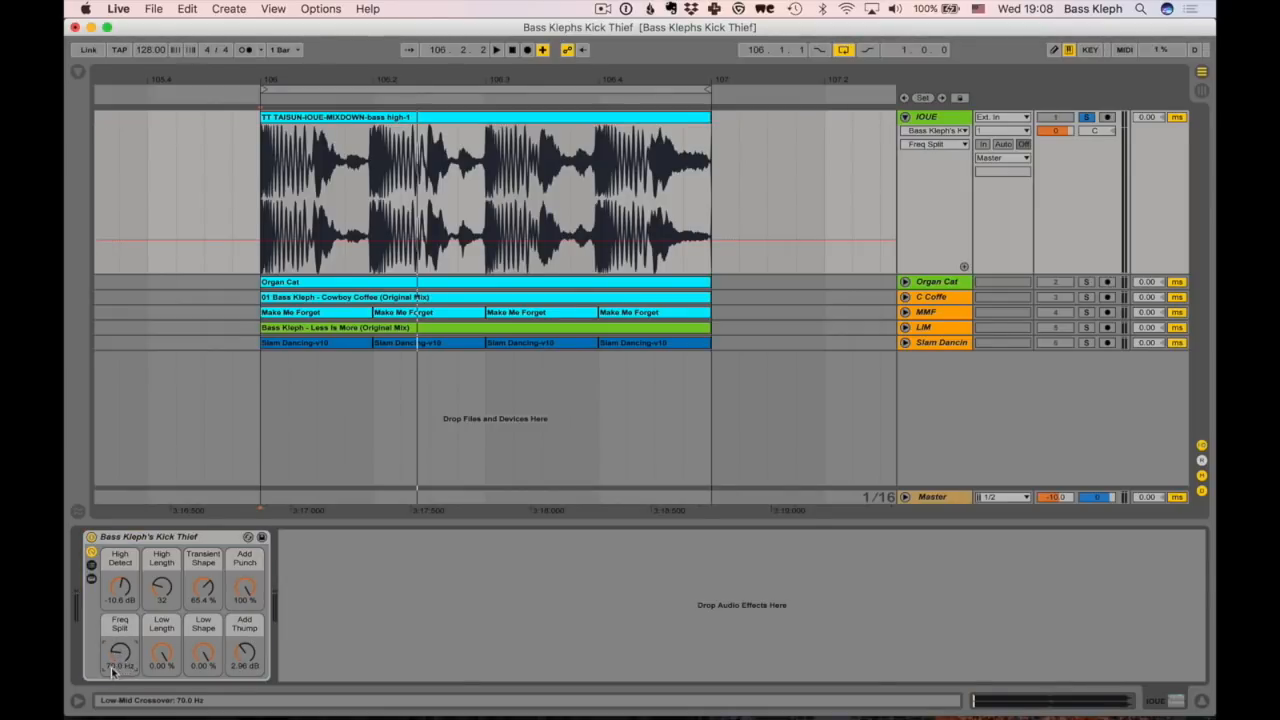
# Nudge the Freq Split crossover slightly higher between the low and high bands
pyautogui.moveTo(120, 656); pyautogui.dragTo(120, 650)
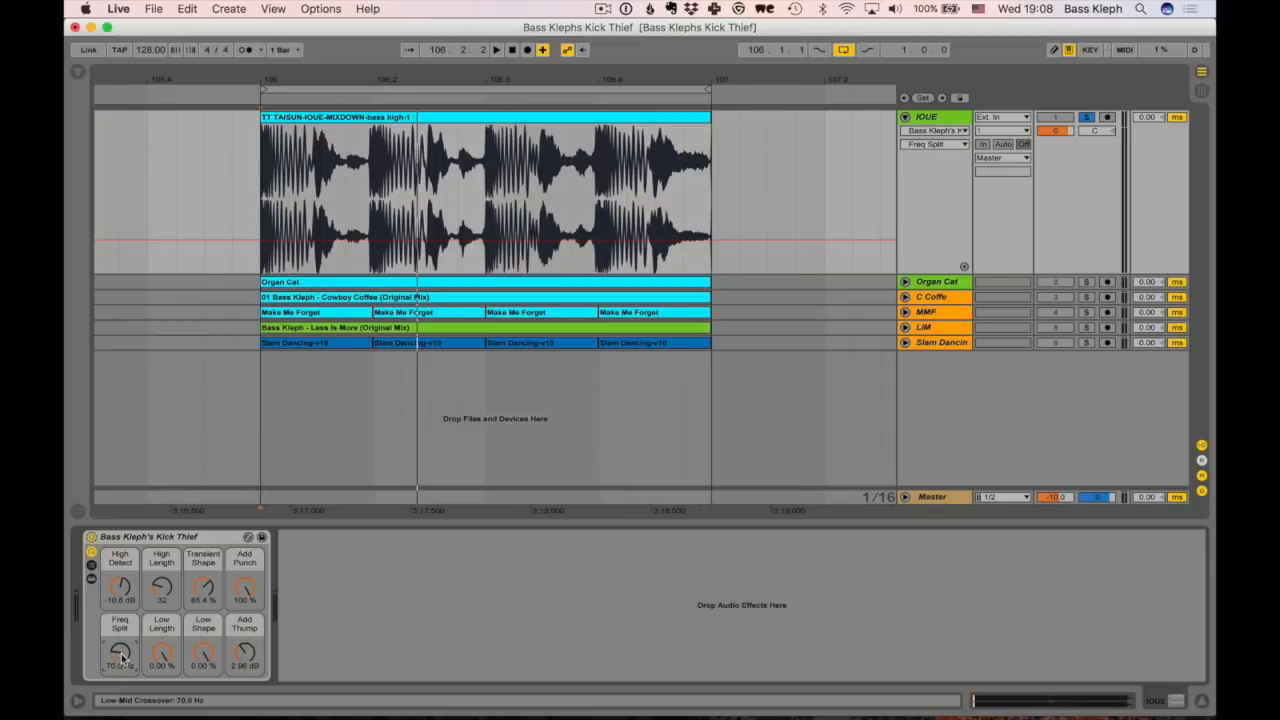
pyautogui.moveTo(120, 656); pyautogui.dragTo(124, 644)
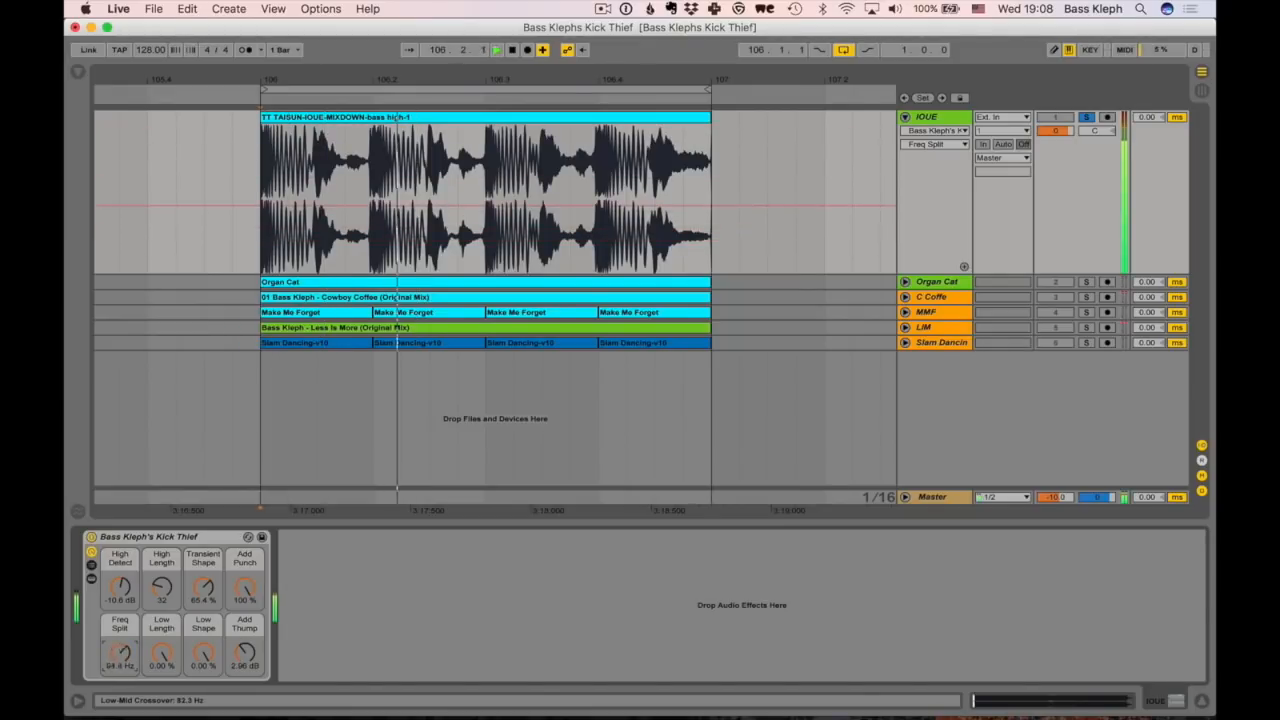
pyautogui.moveTo(120, 656); pyautogui.dragTo(120, 640)
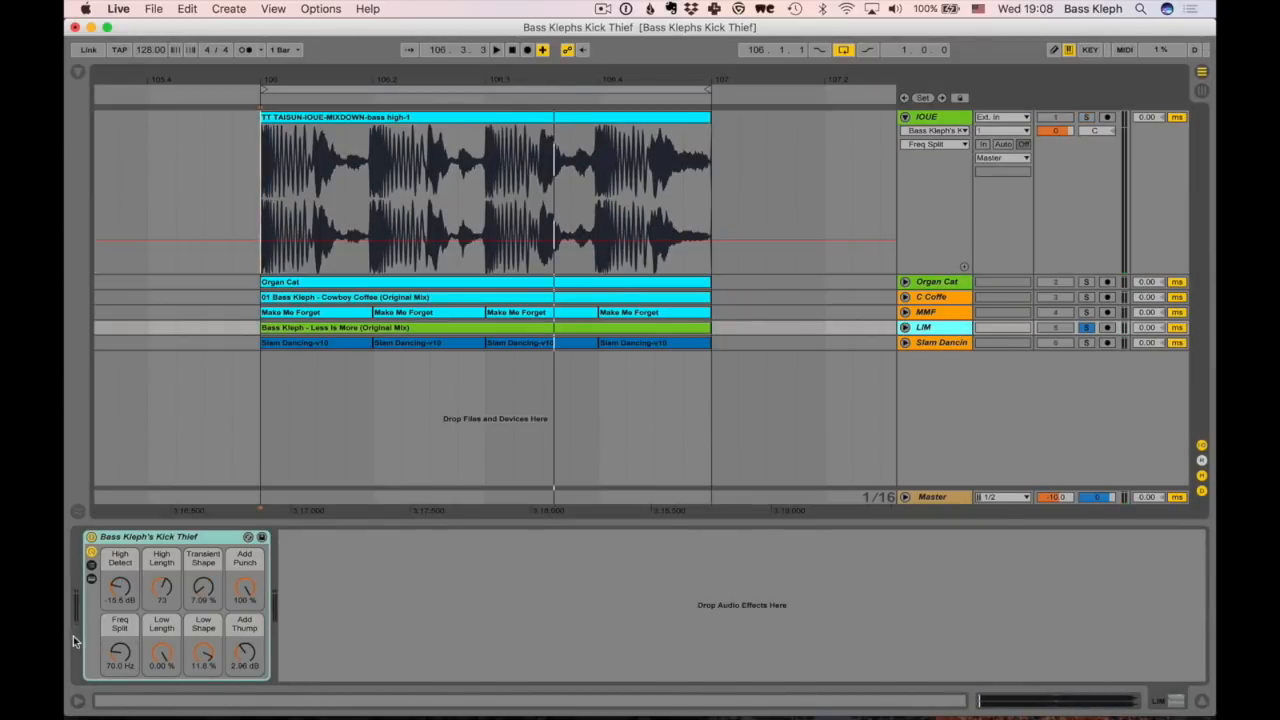
pyautogui.moveTo(120, 652); pyautogui.dragTo(120, 620)
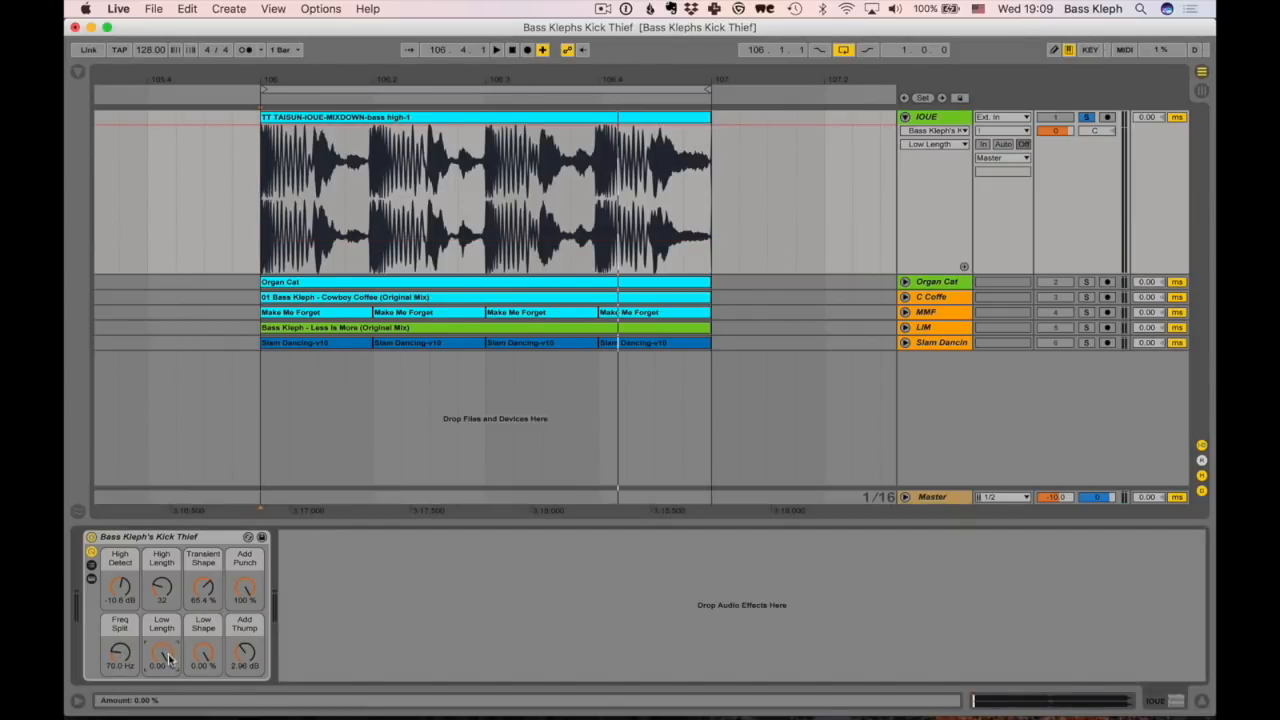
# Set the Low Length and Low Shape knobs so the kick's low end decays as wanted
pyautogui.moveTo(160, 656); pyautogui.dragTo(160, 620)
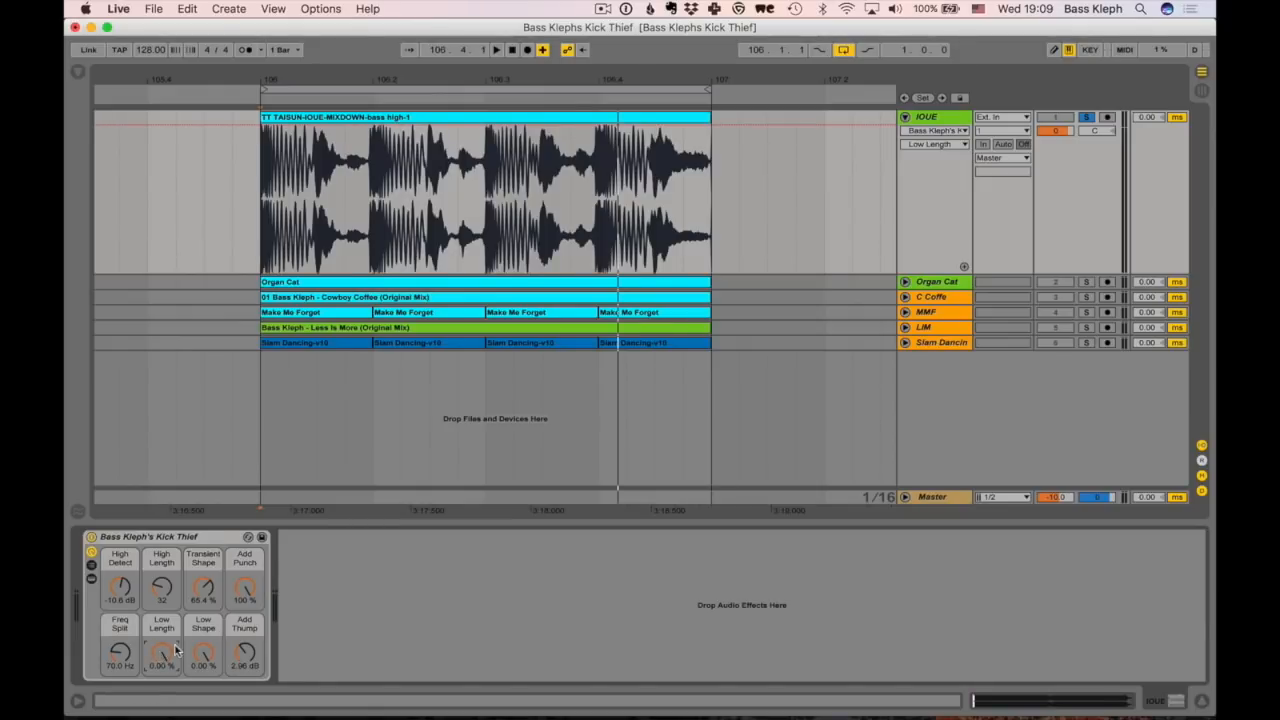
pyautogui.moveTo(312, 180); pyautogui.dragTo(370, 180)
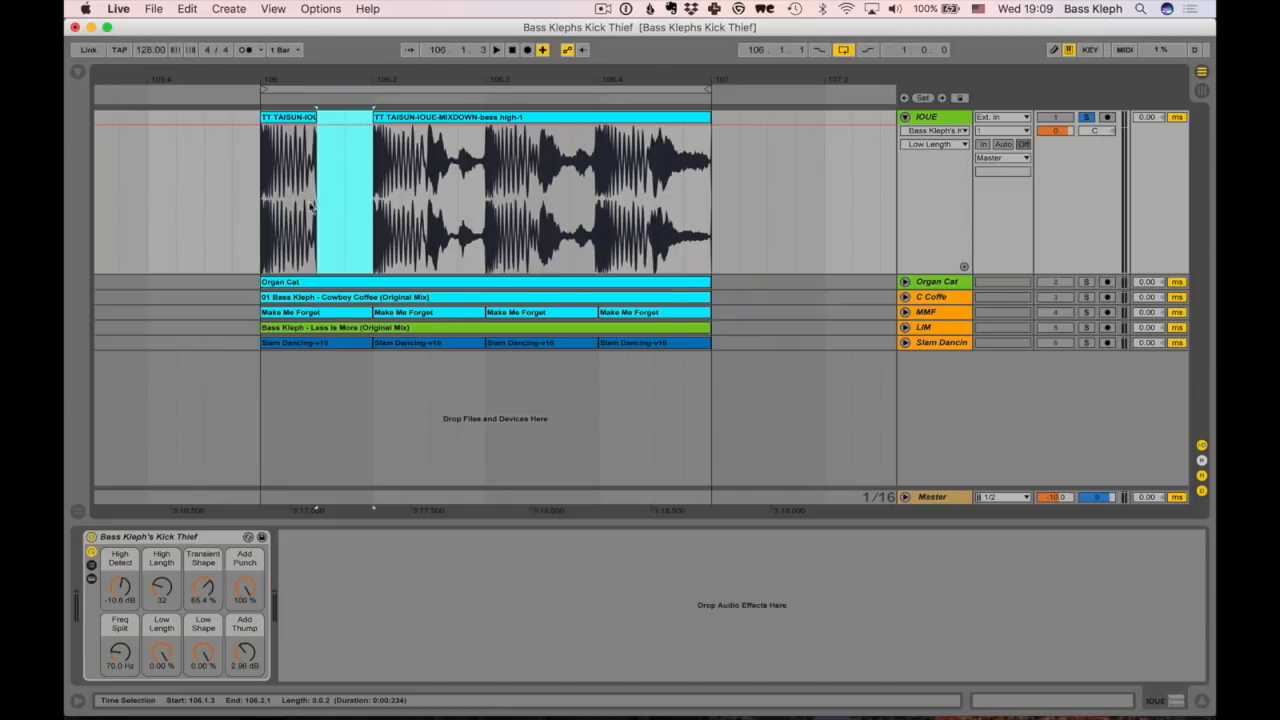
pyautogui.moveTo(348, 184)
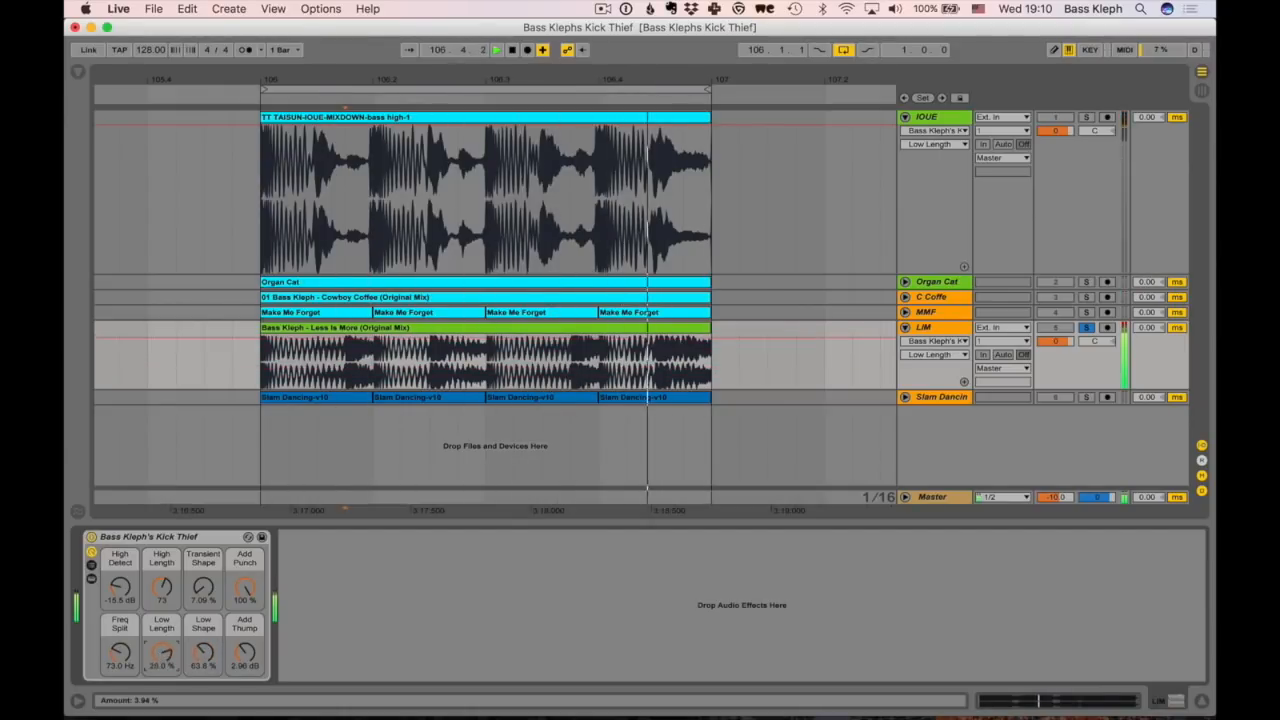
pyautogui.moveTo(160, 650); pyautogui.dragTo(160, 600)
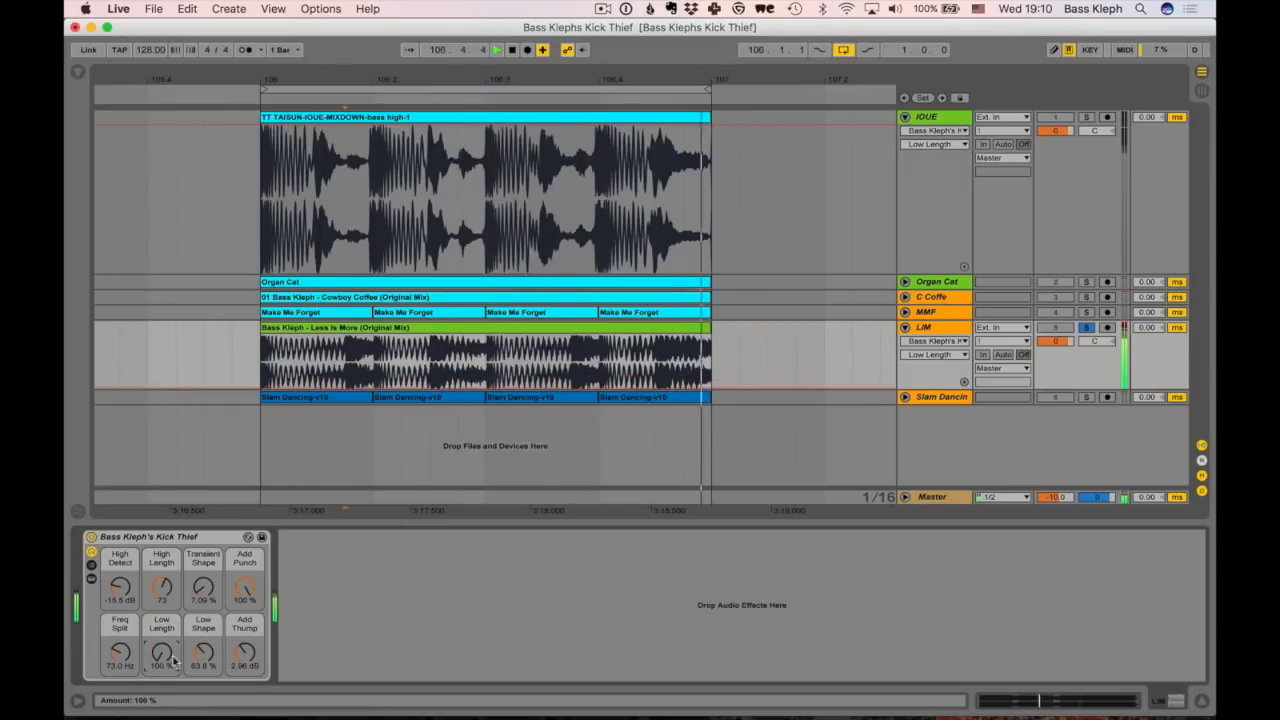
pyautogui.moveTo(204, 650); pyautogui.dragTo(204, 670)
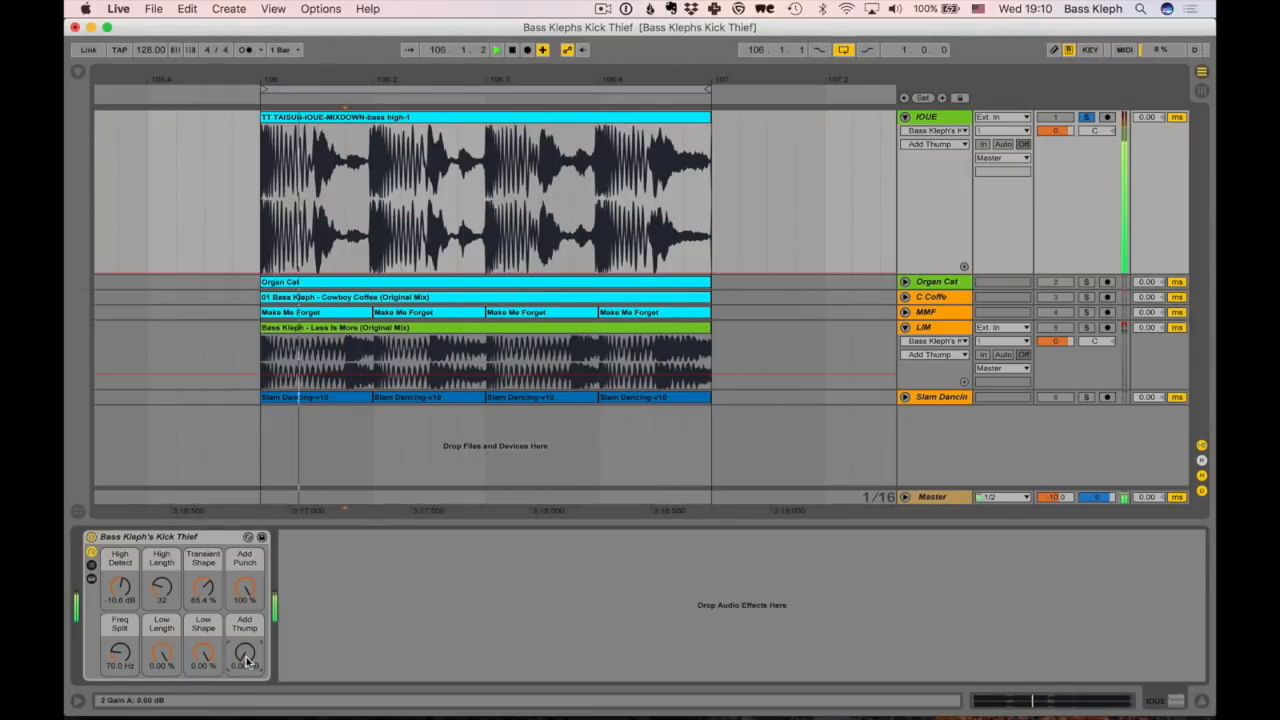
# Raise the Add Thump amount to reinforce the kick's low end
pyautogui.moveTo(244, 656); pyautogui.dragTo(244, 630)
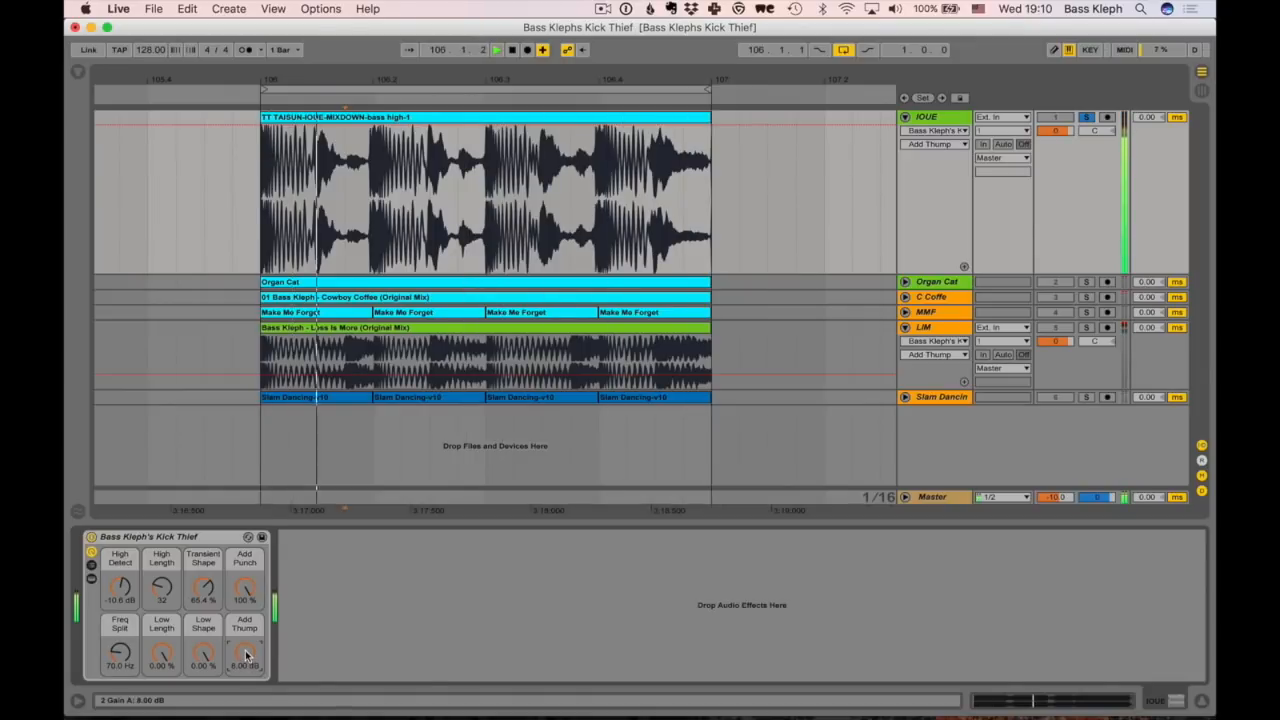